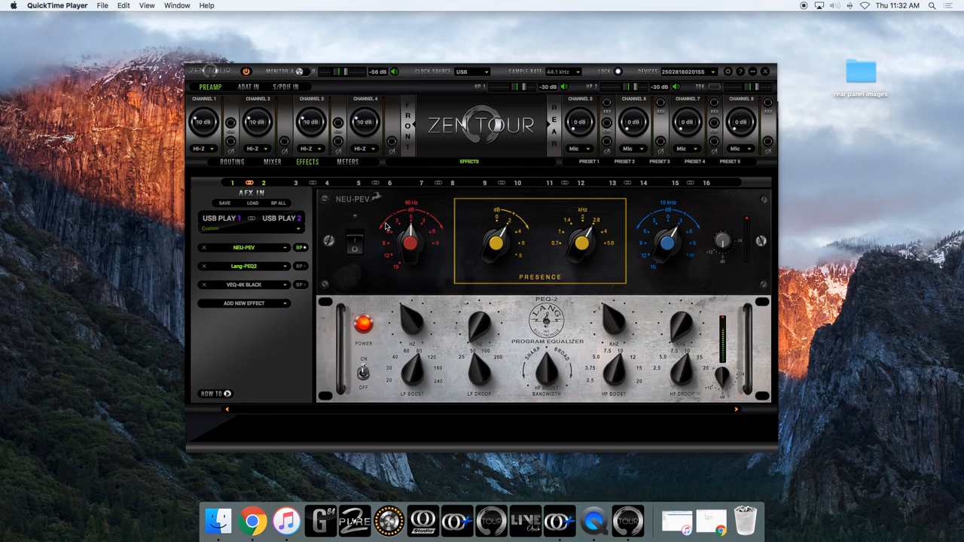
{"action": "mouse_move", "coordinate": [469, 213]}
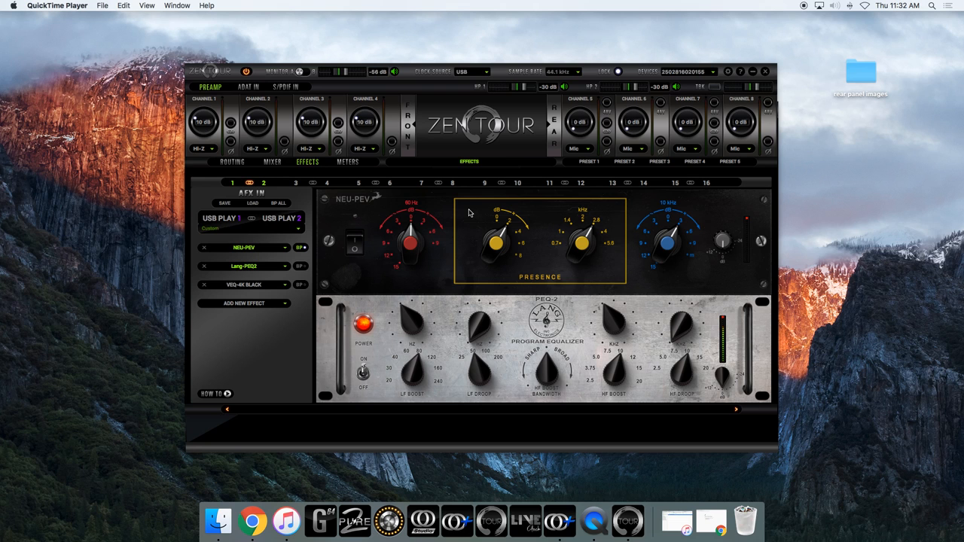
{"action": "mouse_move", "coordinate": [407, 337]}
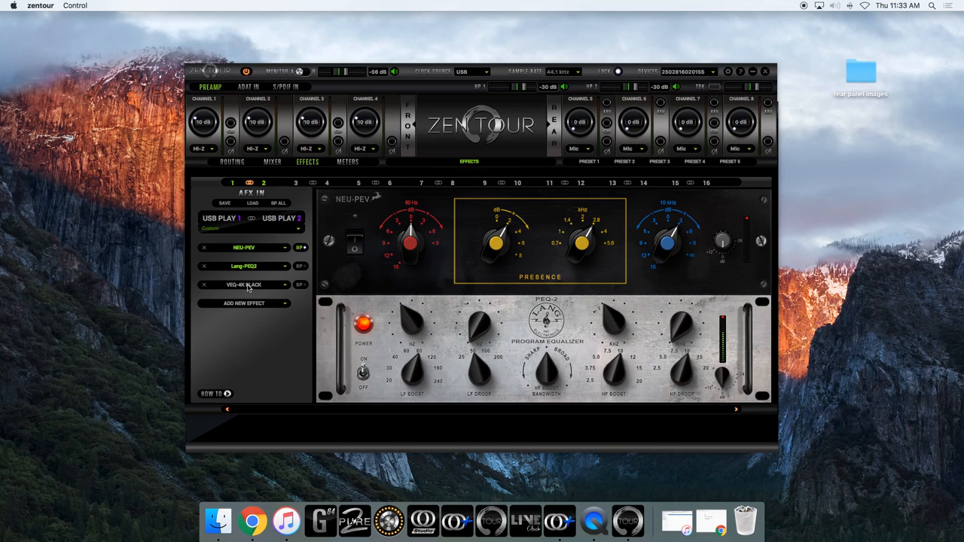
Select the VEQ-4K Black slot in the AFX IN chain and open the ADD NEW EFFECT list.
{"action": "left_click", "coordinate": [243, 284]}
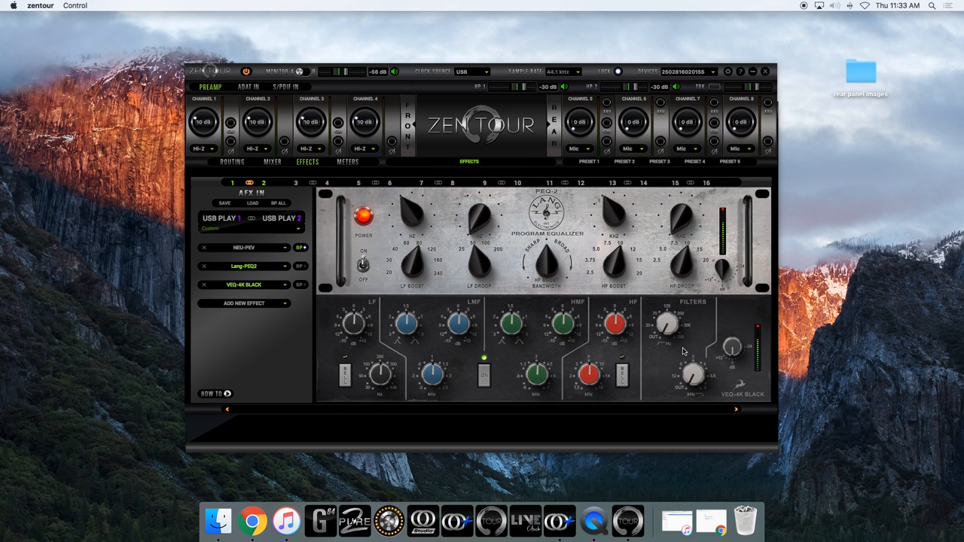
{"action": "mouse_move", "coordinate": [274, 314]}
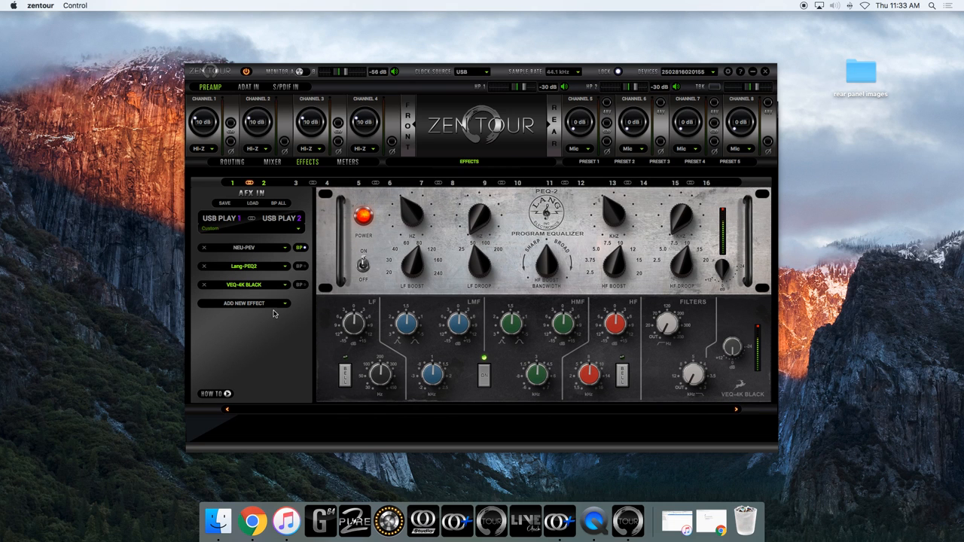
{"action": "left_click", "coordinate": [245, 304]}
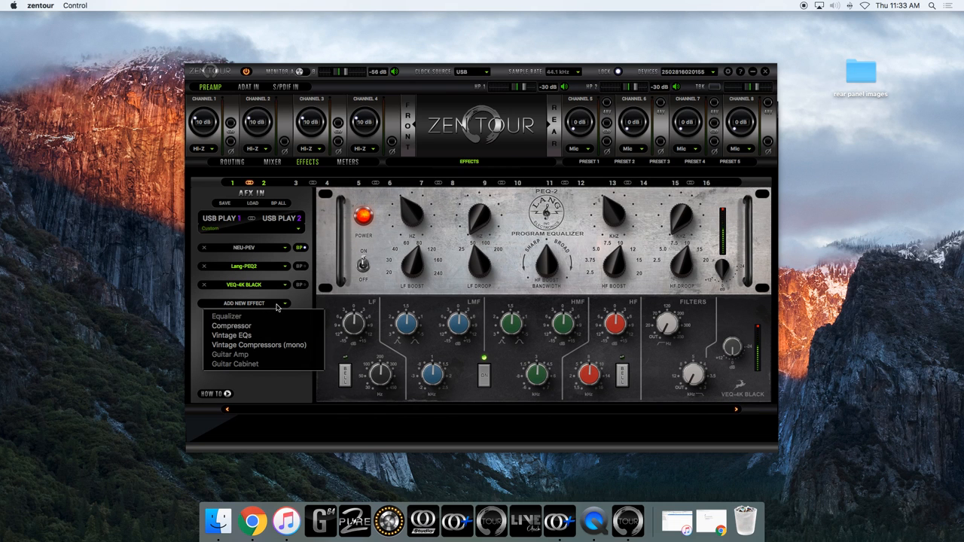
{"action": "mouse_move", "coordinate": [231, 335]}
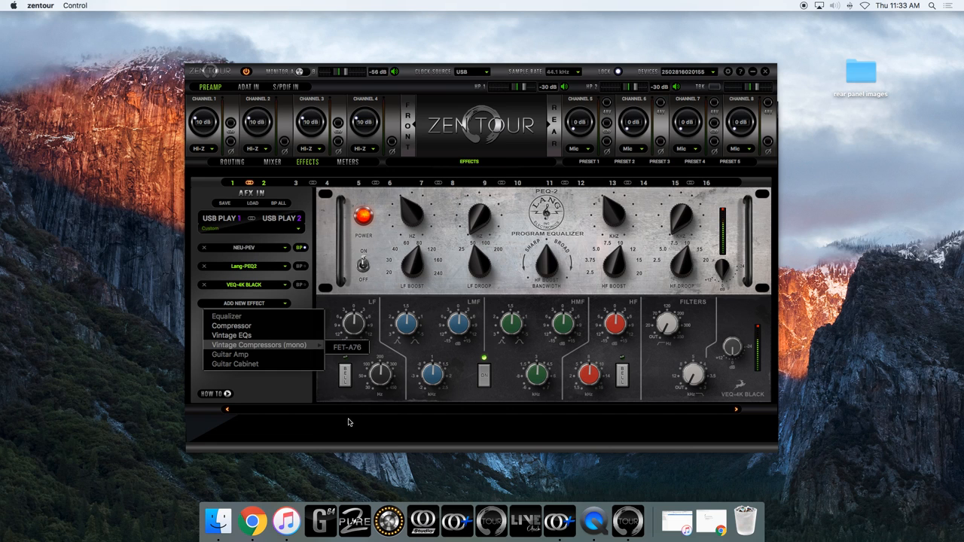
{"action": "mouse_move", "coordinate": [298, 348]}
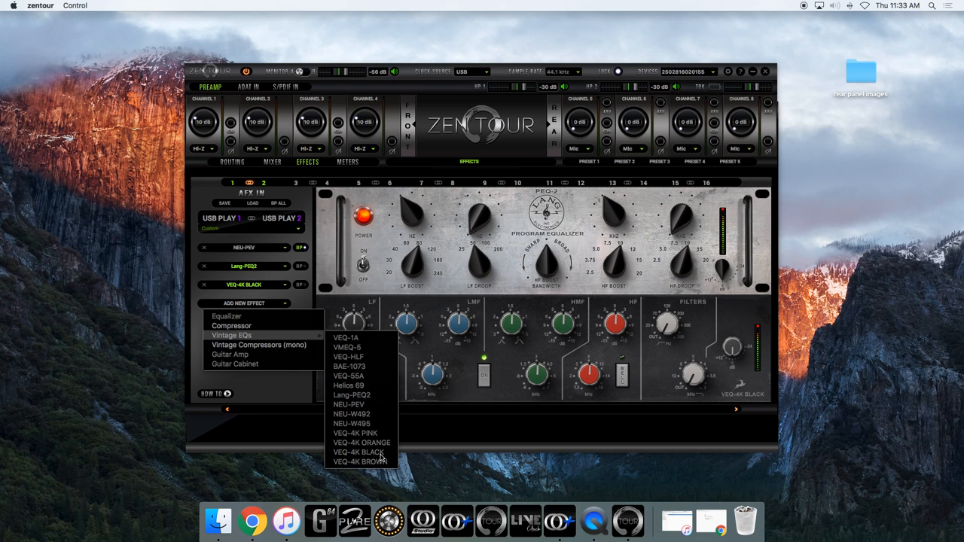
{"action": "mouse_move", "coordinate": [361, 434]}
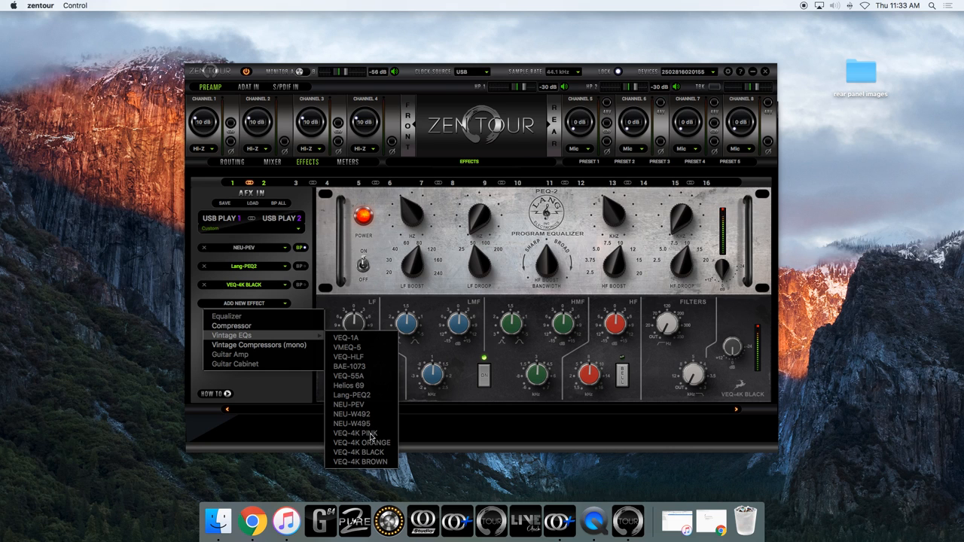
{"action": "mouse_move", "coordinate": [359, 455]}
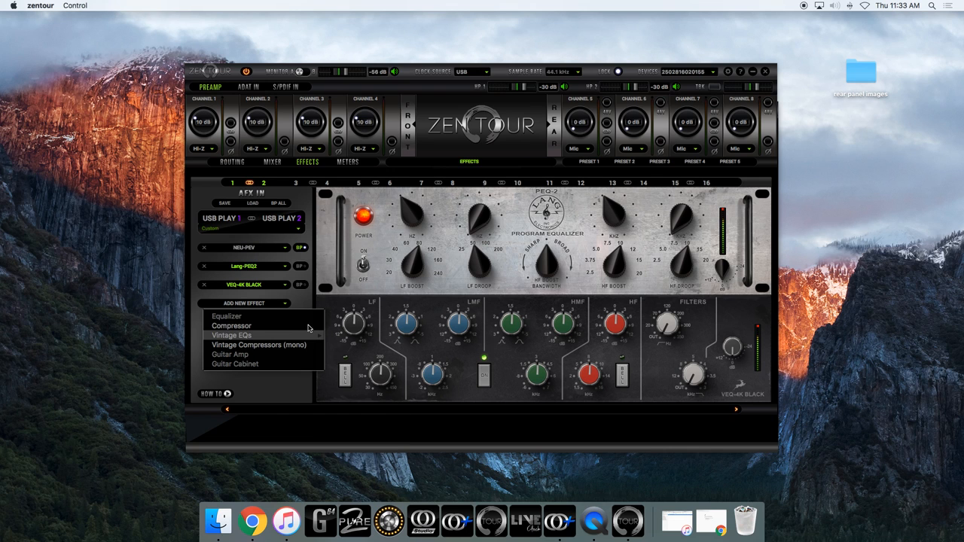
Dismiss the effect category list without adding an effect.
{"action": "left_click", "coordinate": [286, 343]}
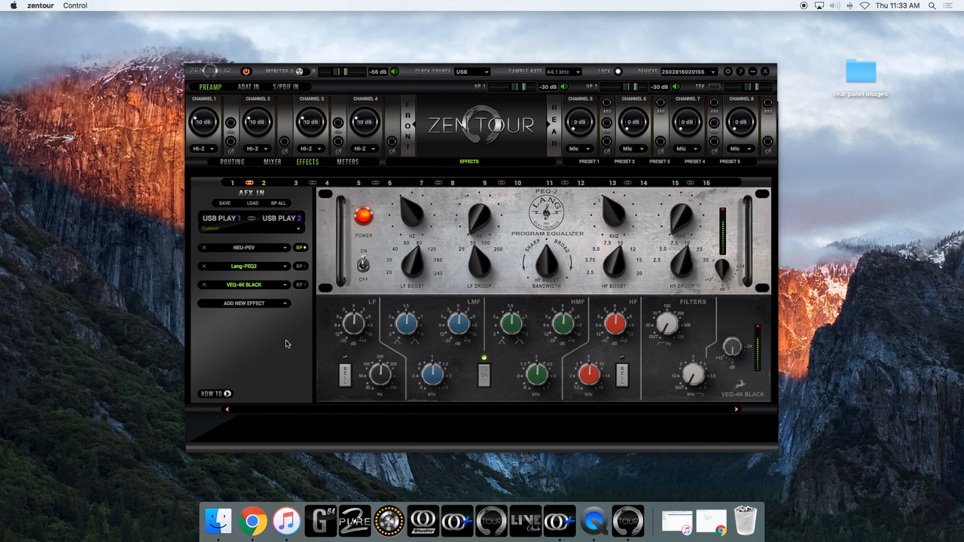
{"action": "mouse_move", "coordinate": [501, 337]}
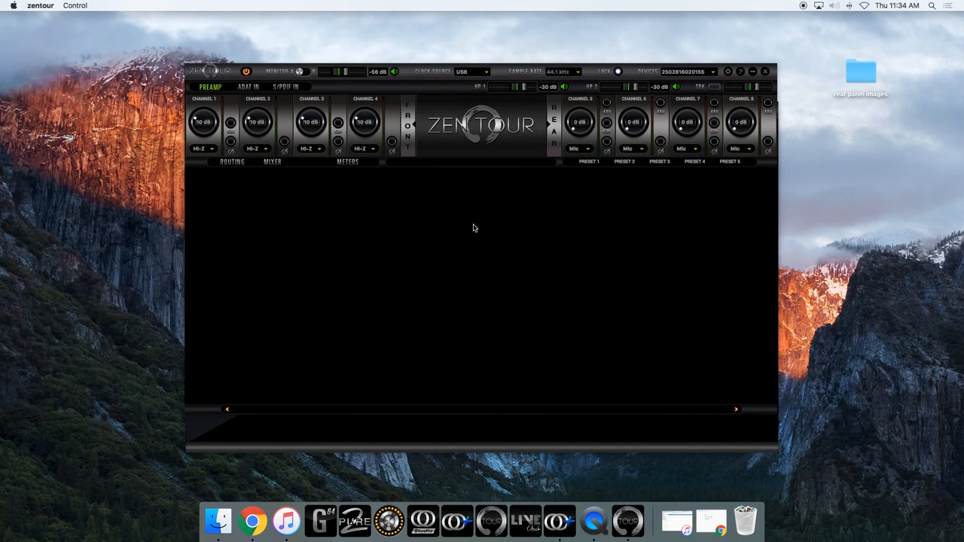
Switch the main Zen Tour window to the ROUTING view.
{"action": "left_click", "coordinate": [232, 160]}
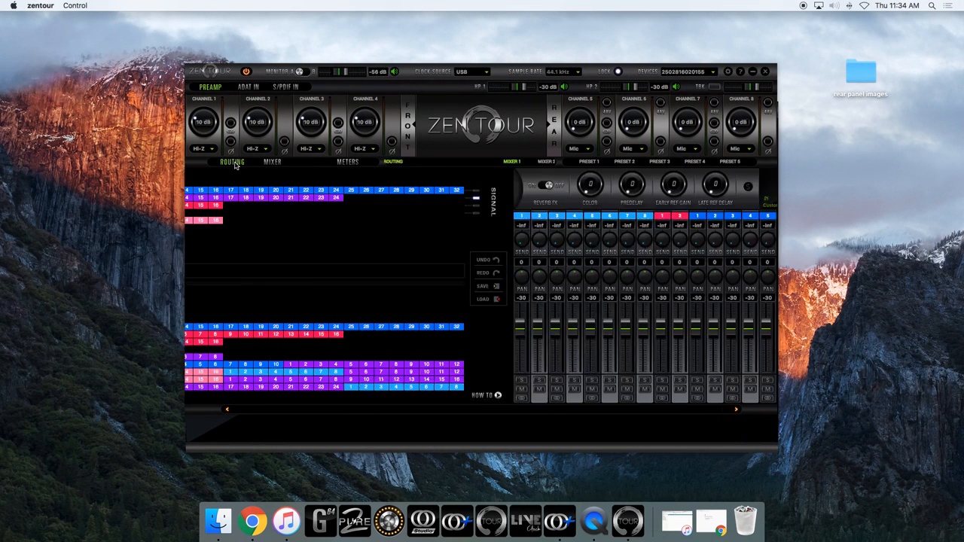
Shrink the main panel to compact size and bring up the detached Effects window.
{"action": "left_click", "coordinate": [229, 162]}
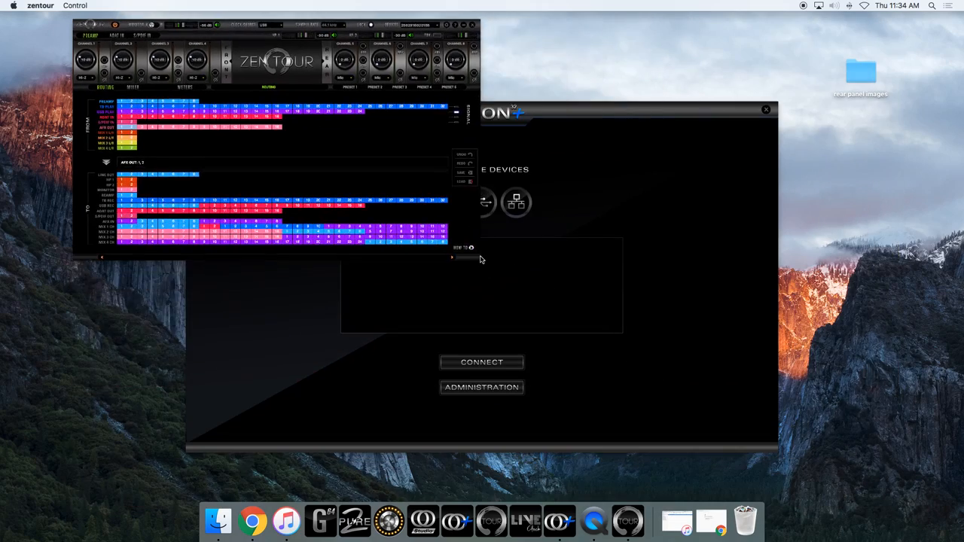
{"action": "left_click", "coordinate": [481, 362]}
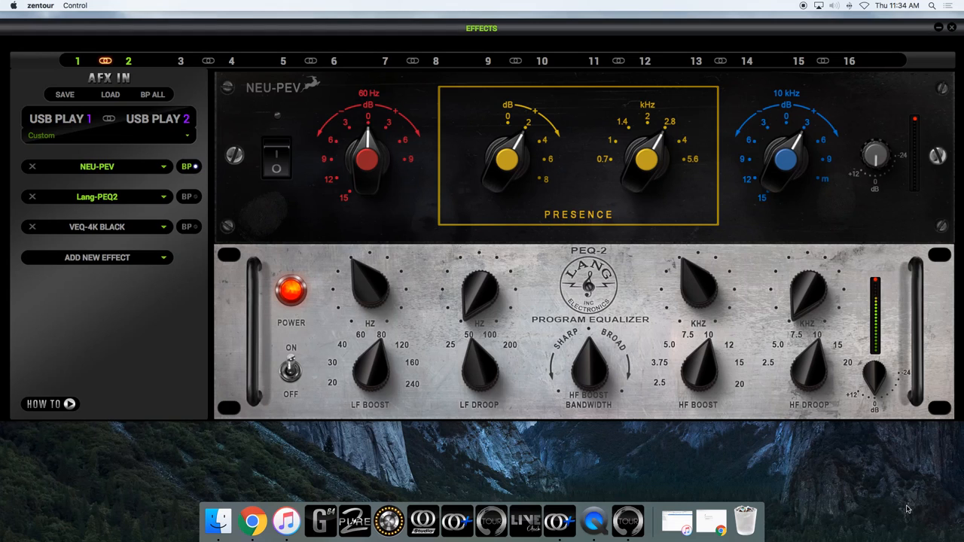
{"action": "mouse_move", "coordinate": [806, 437]}
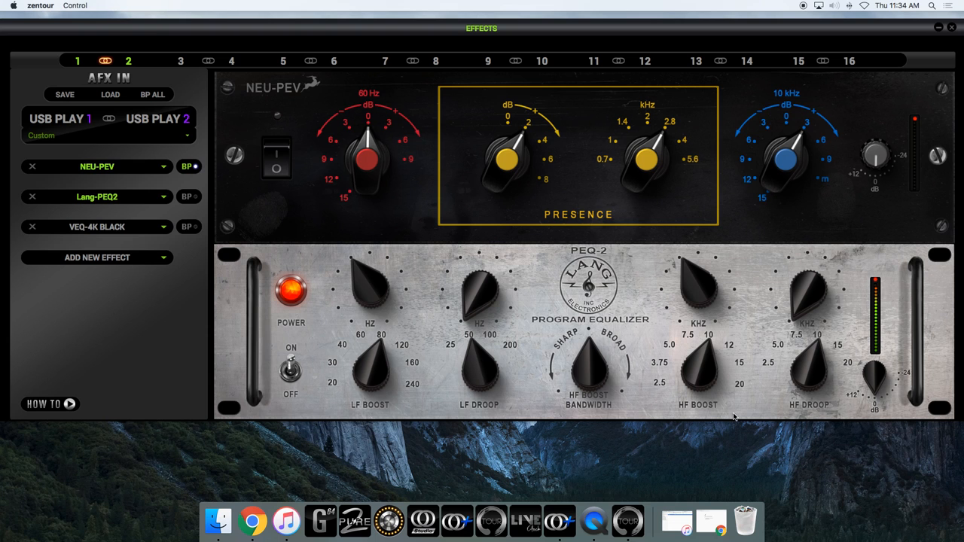
{"action": "mouse_move", "coordinate": [131, 279]}
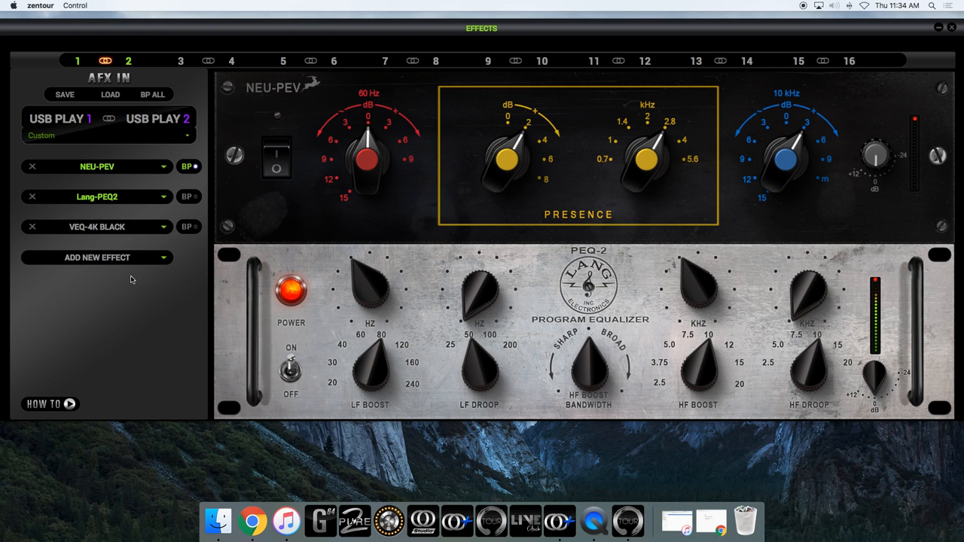